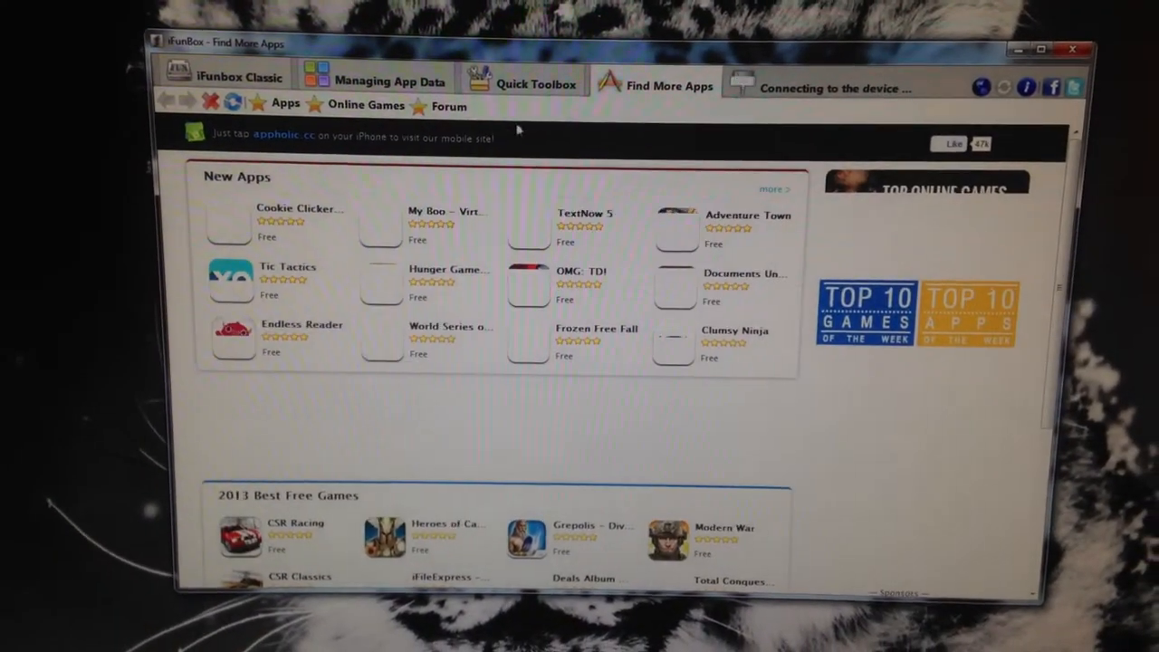
# - Switch iFunbox to the Quick Toolbox for the connected iPhone
pyautogui.click(523, 82)
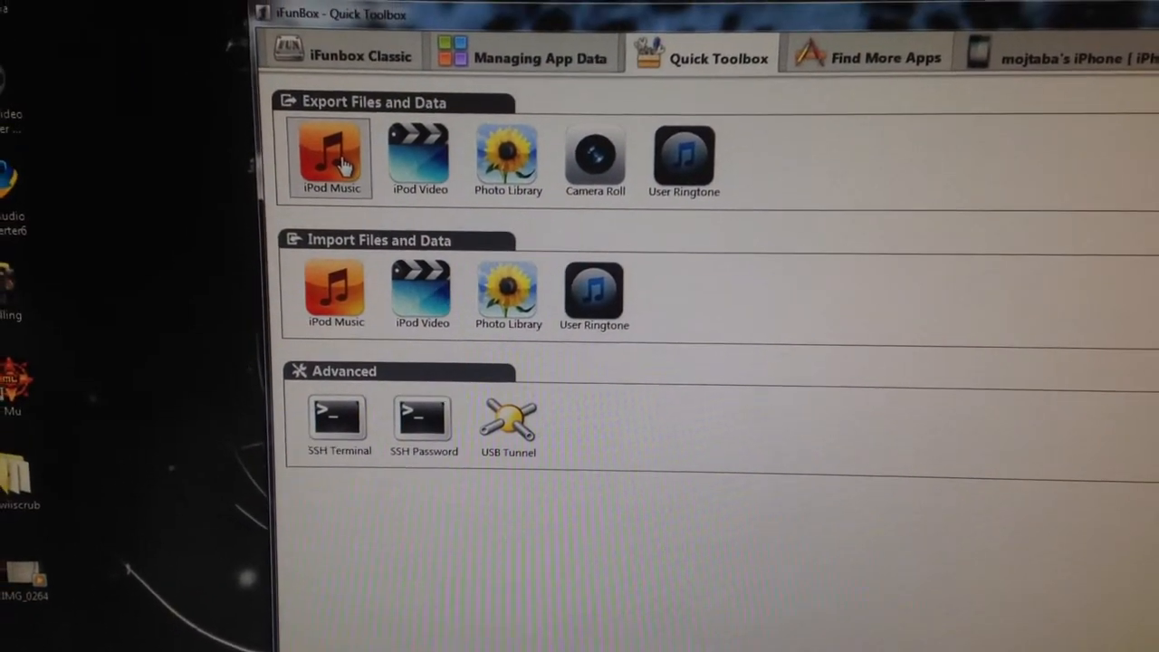
# - Start the iPod Music export into a new desktop folder named 'iphone music'
pyautogui.click(329, 156)
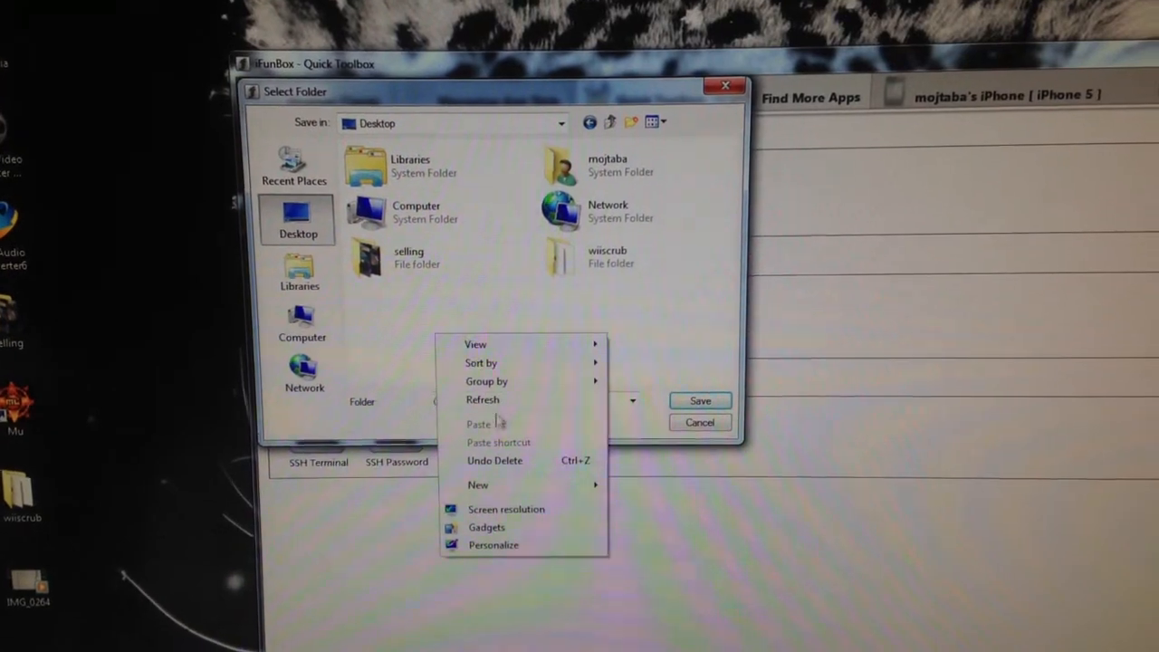
pyautogui.moveTo(478, 486)
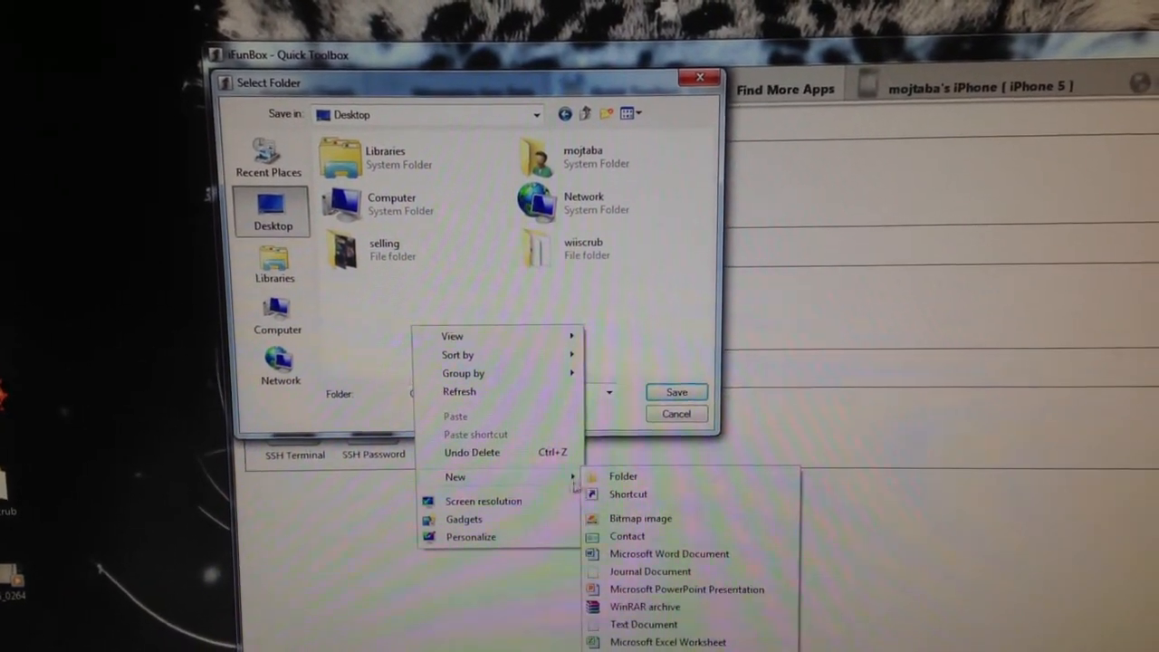
pyautogui.click(623, 474)
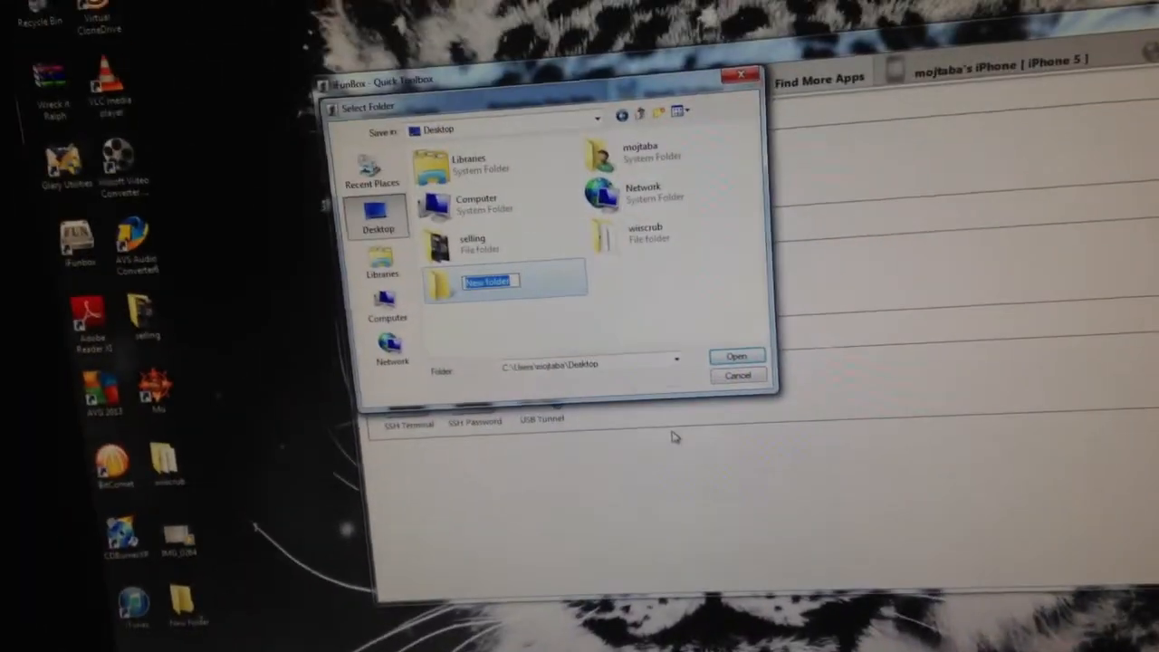
pyautogui.write('iphone music')
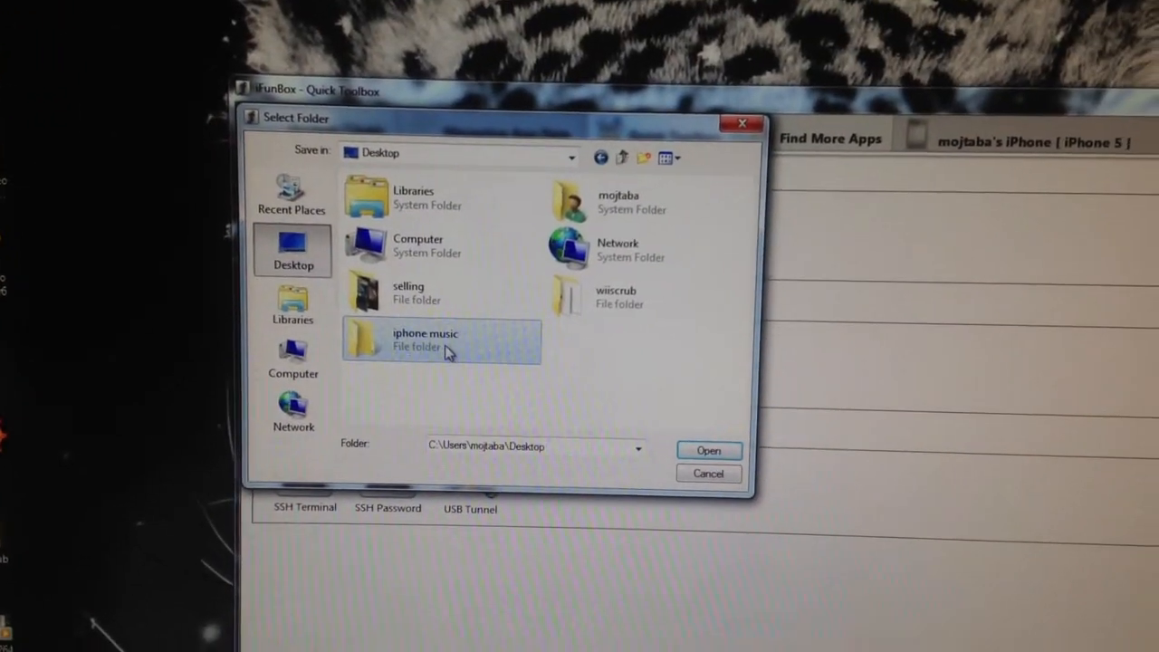
pyautogui.click(708, 449)
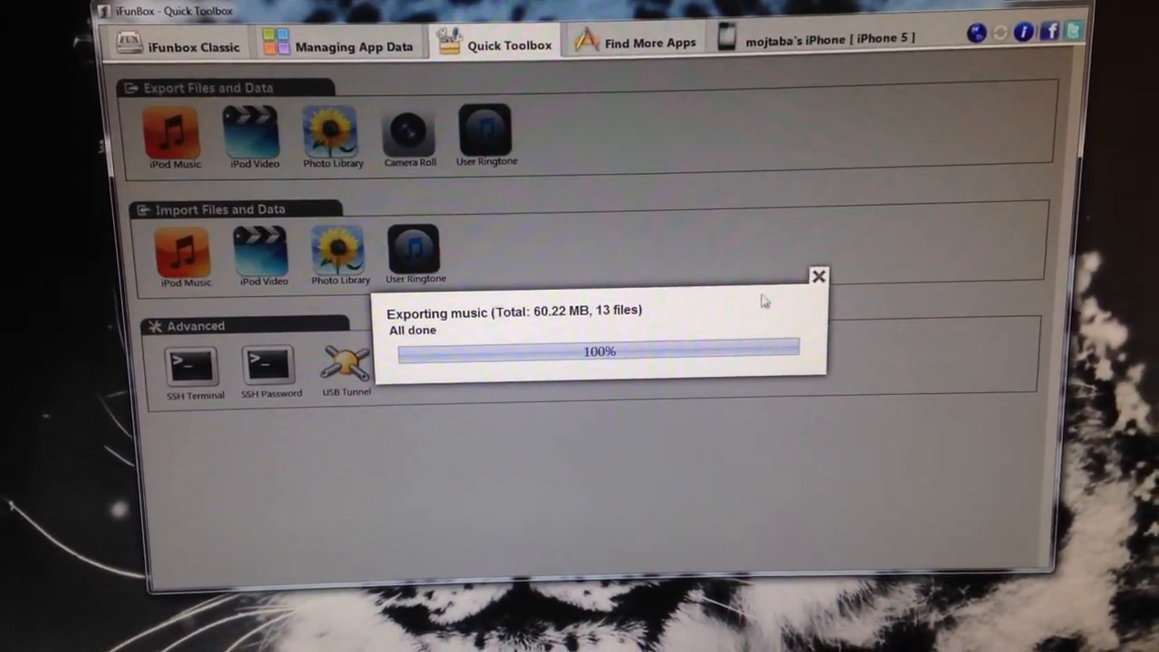
# - Dismiss the 'All done' notice after the 13 music files finish exporting
pyautogui.click(819, 276)
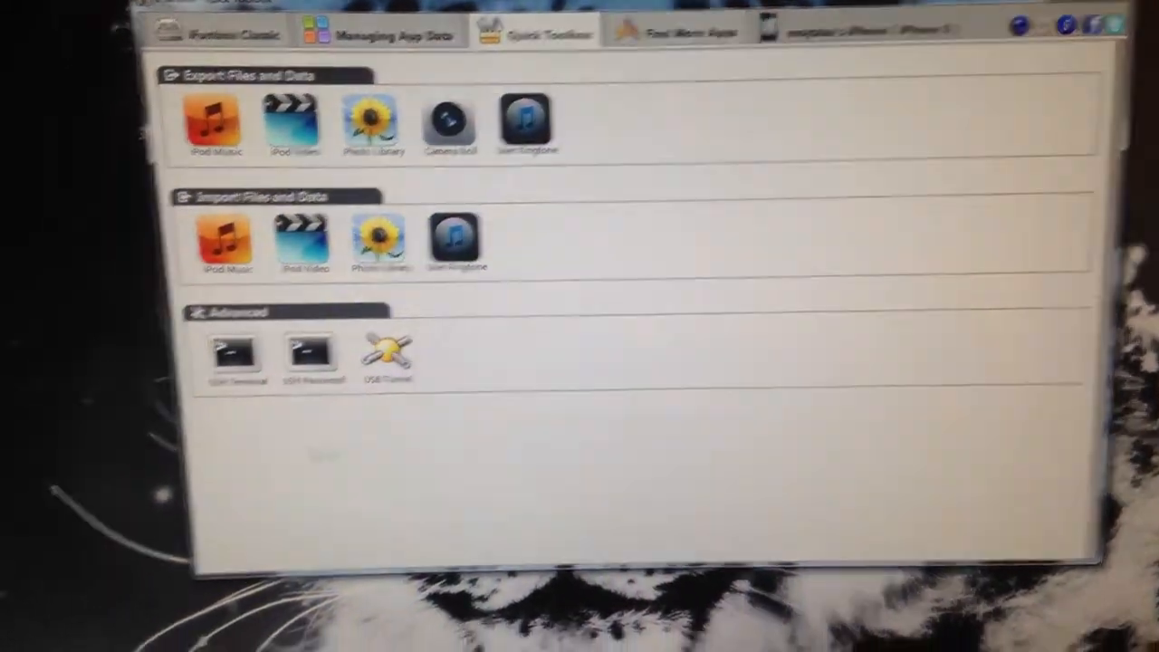